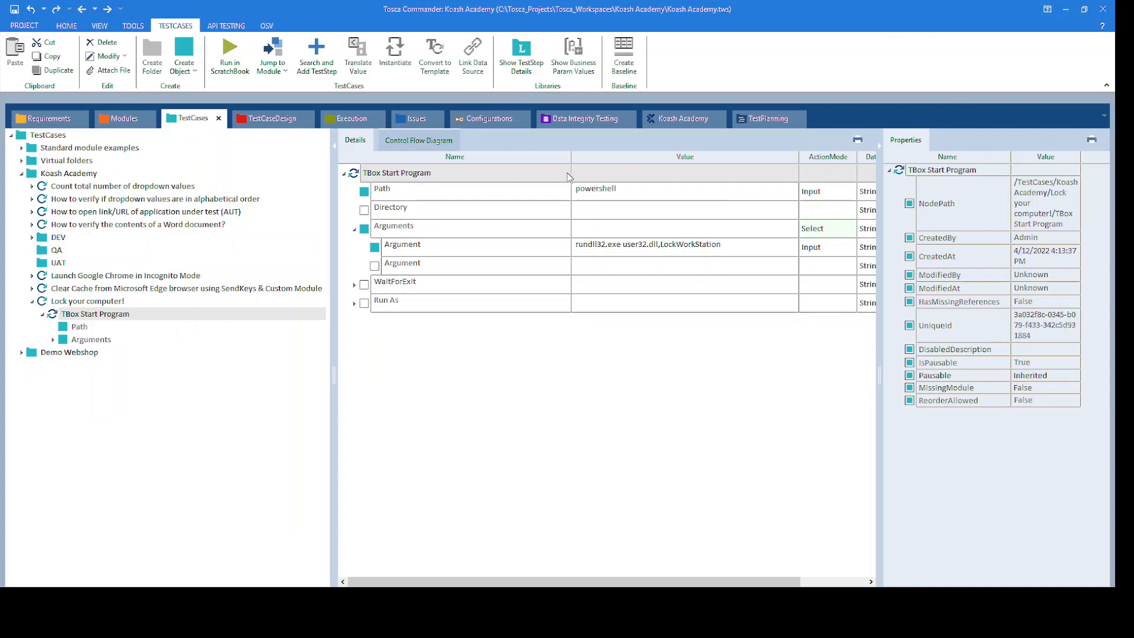
Step: Bring up the context menu for the TBox Start Program step running powershell rundll32 LockWorkStation
right_click(563, 173)
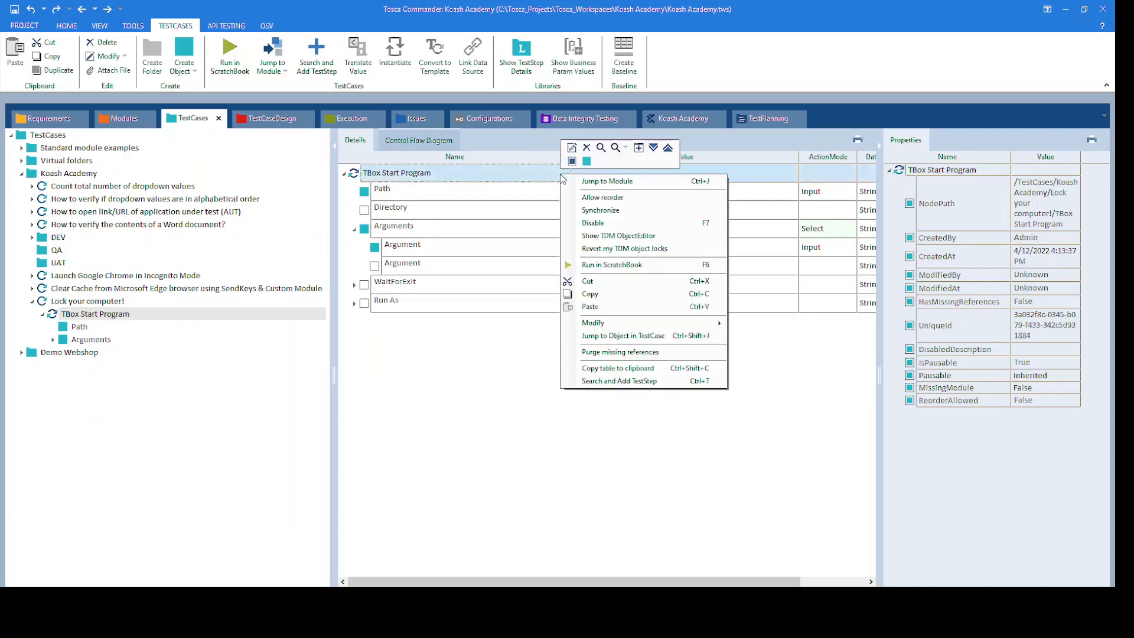
mouse_move(612, 265)
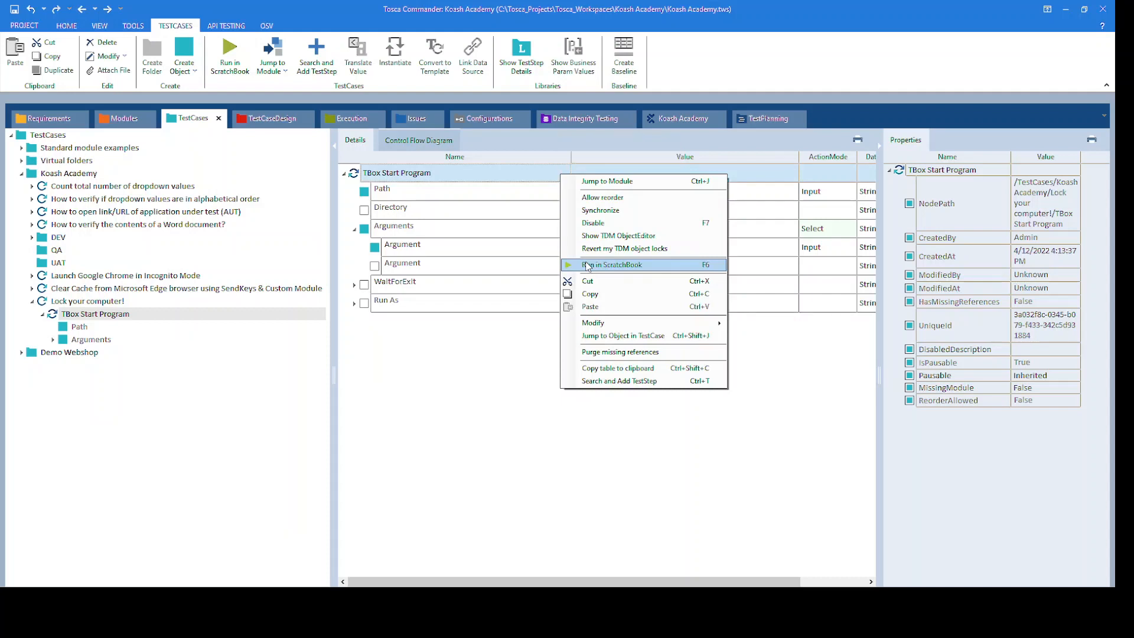
Step: Run the TBox Start Program step in ScratchBook so powershell starts and the workstation locks
left_click(611, 265)
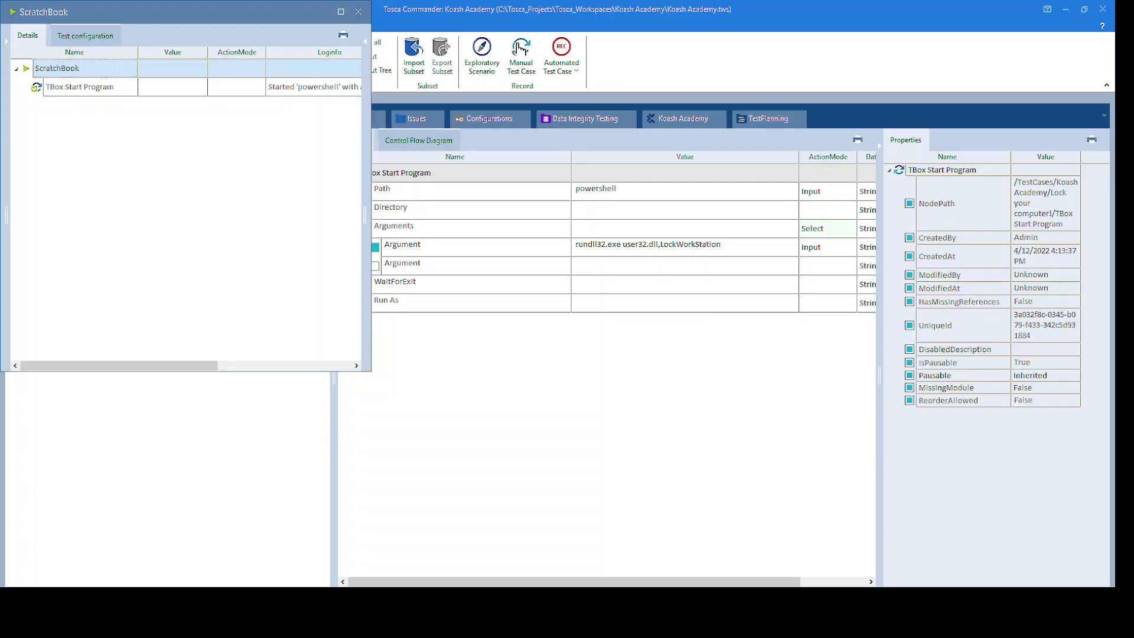
mouse_move(466, 109)
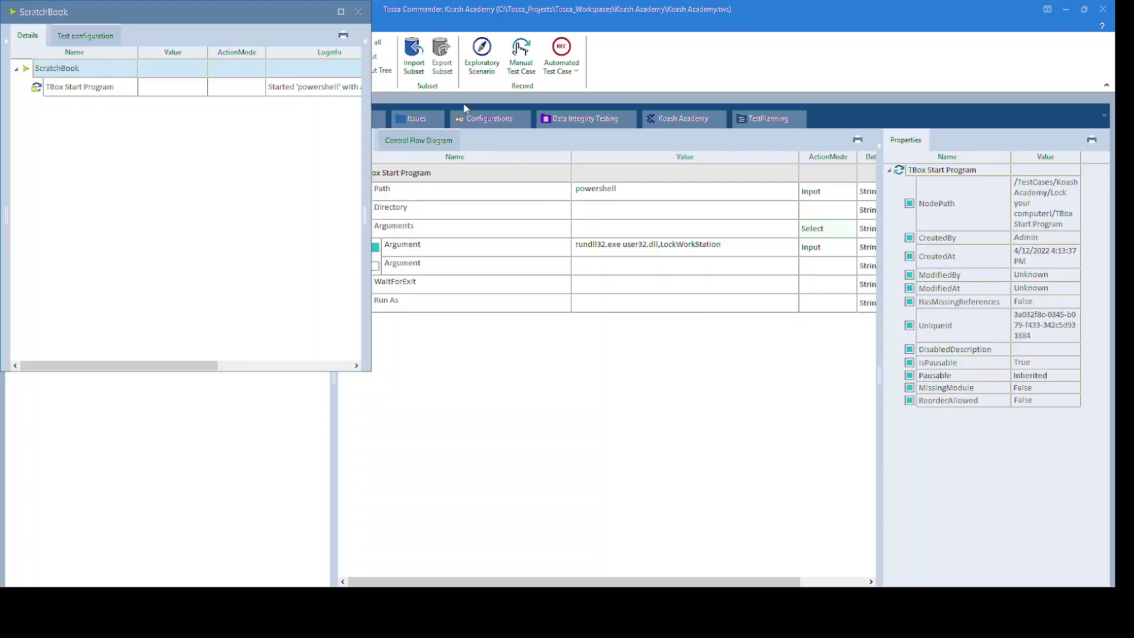